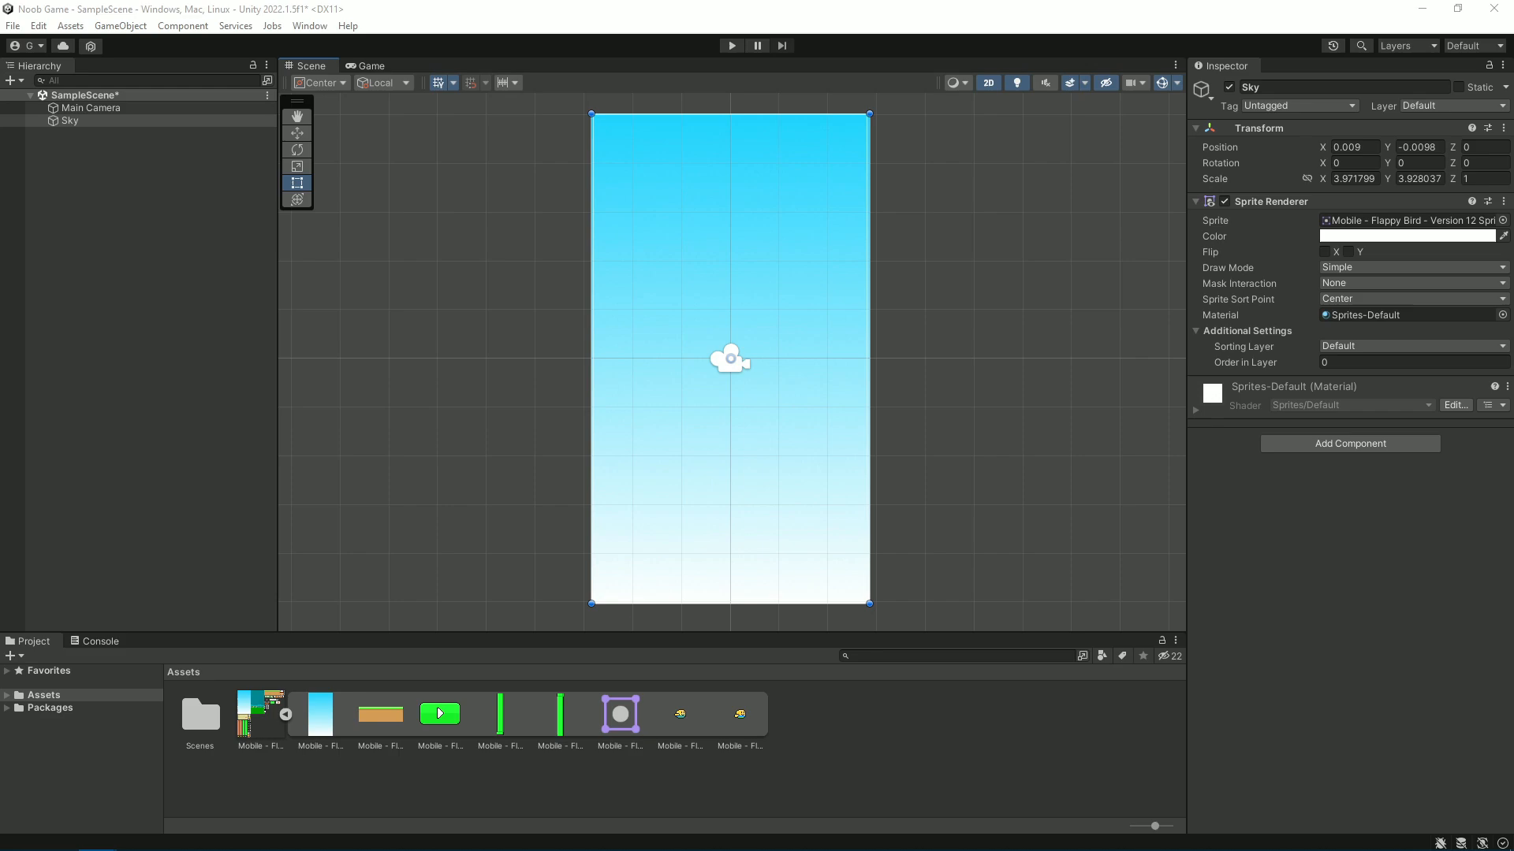
Step: Scale the Sky sprite to about 3.97 so it covers the camera frame
{"action": "left_click", "coordinate": [731, 46]}
{"action": "type", "text": "rigid"}
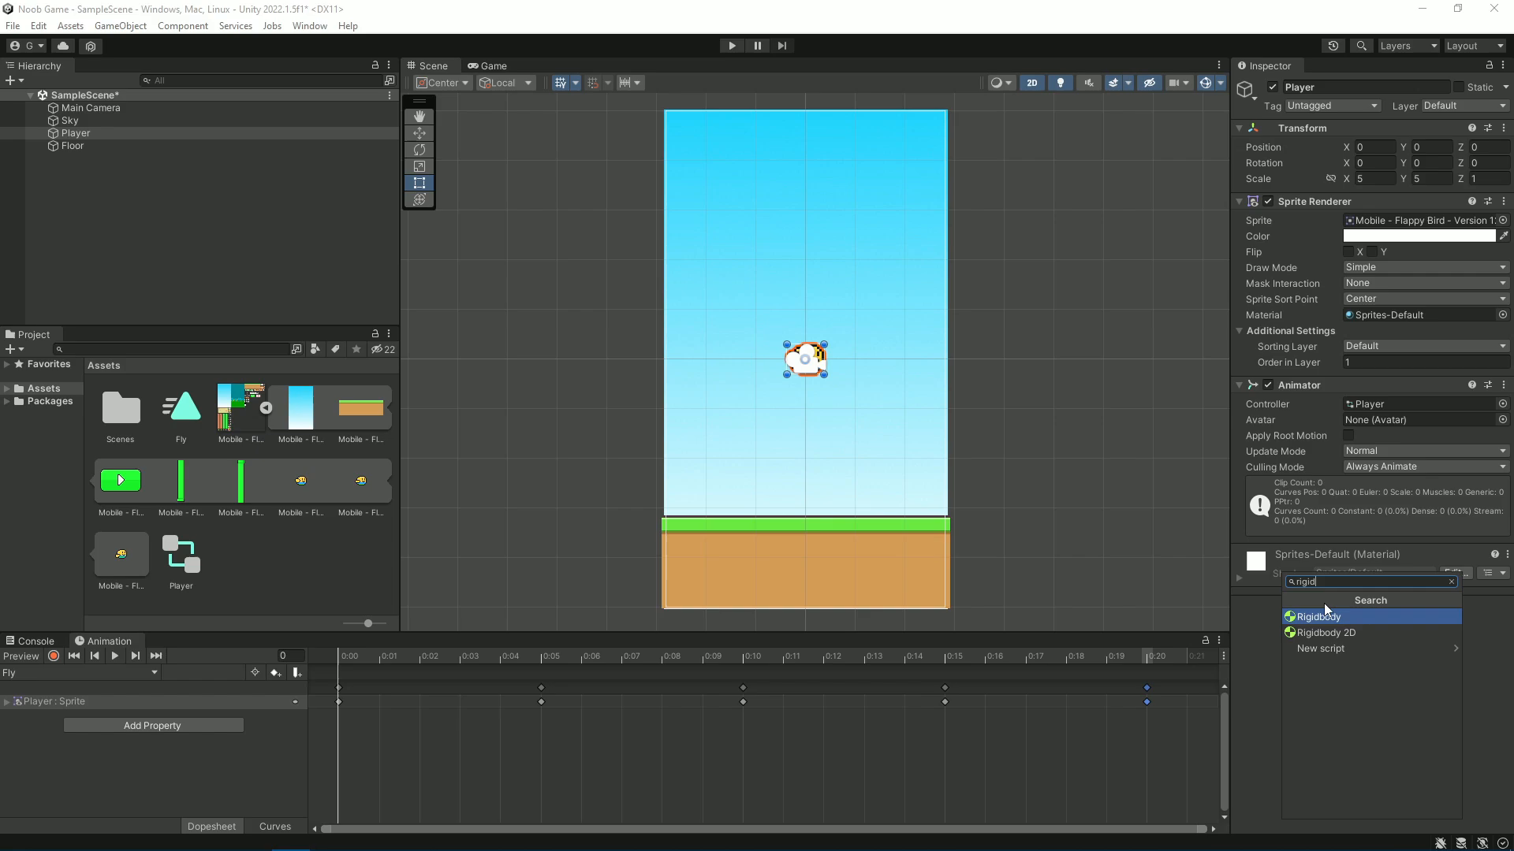
Step: Add a Rigidbody 2D component to the Player bird
{"action": "left_click", "coordinate": [1325, 632]}
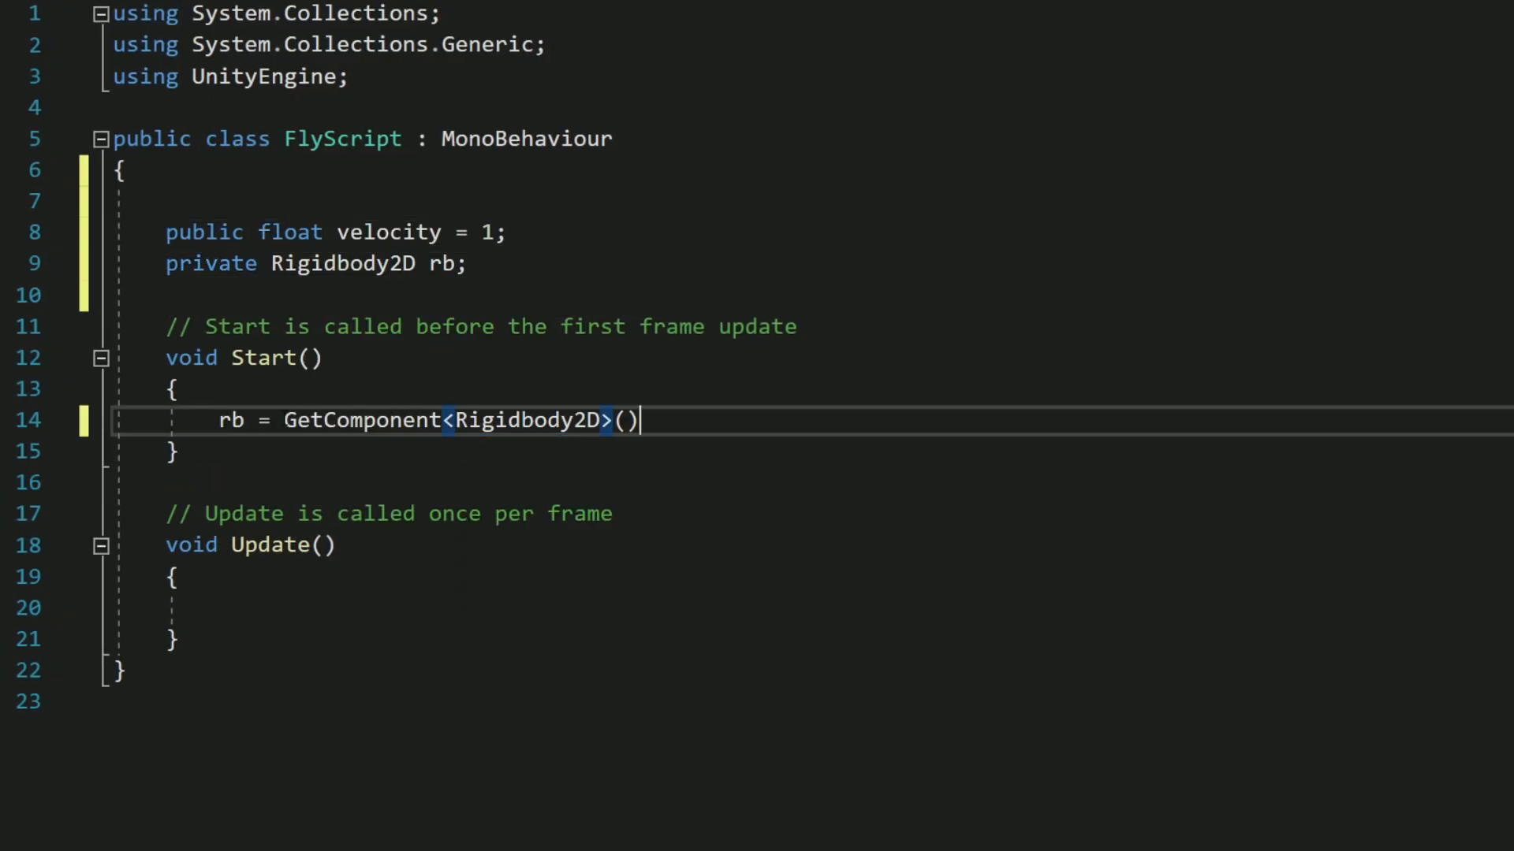
Step: Add an Input.GetMouseButtonDown(0) check setting rb.velocity to Vector2.up * velocity
{"action": "type", "text": "if(Input.GetMouseButtonDown"}
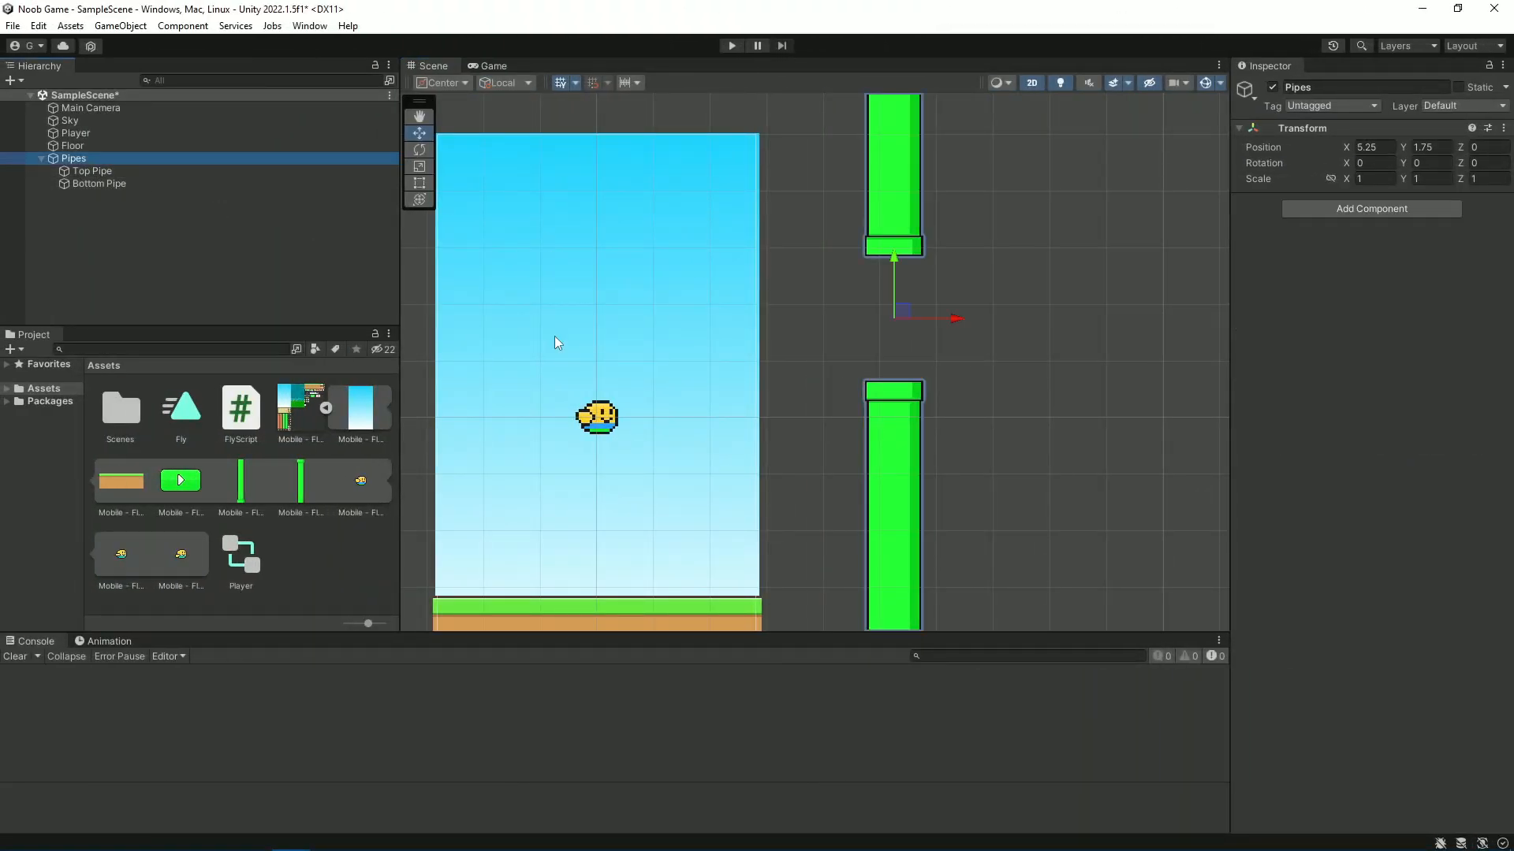
{"action": "mouse_move", "coordinate": [855, 345]}
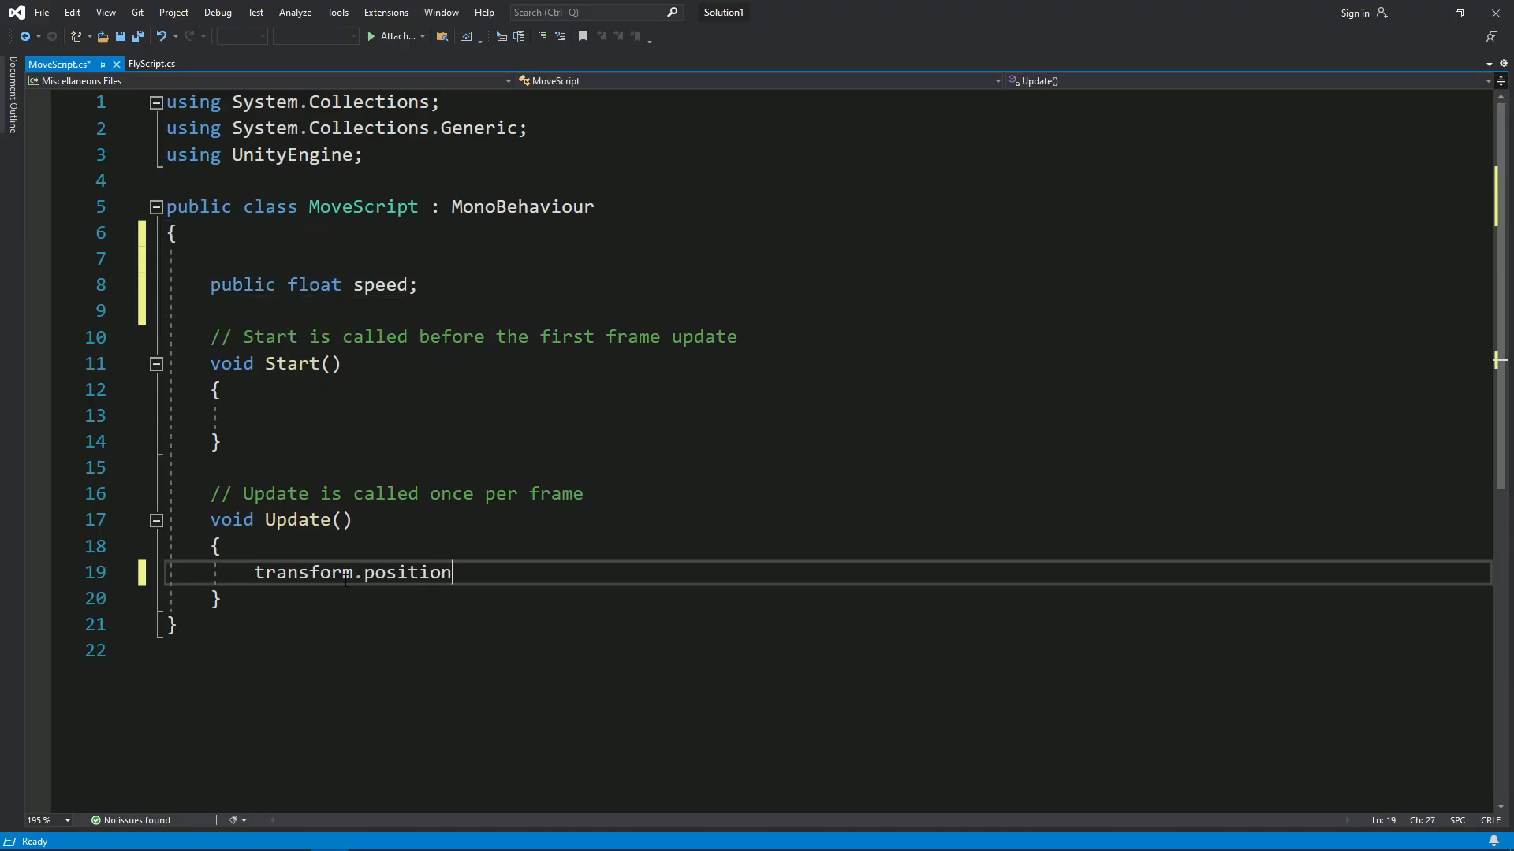
Step: Add transform.position += Vector3.left * speed * Time.deltaTime to MoveScript's Update
{"action": "type", "text": "+= Vector3.left * speed * Time.deltaTime;"}
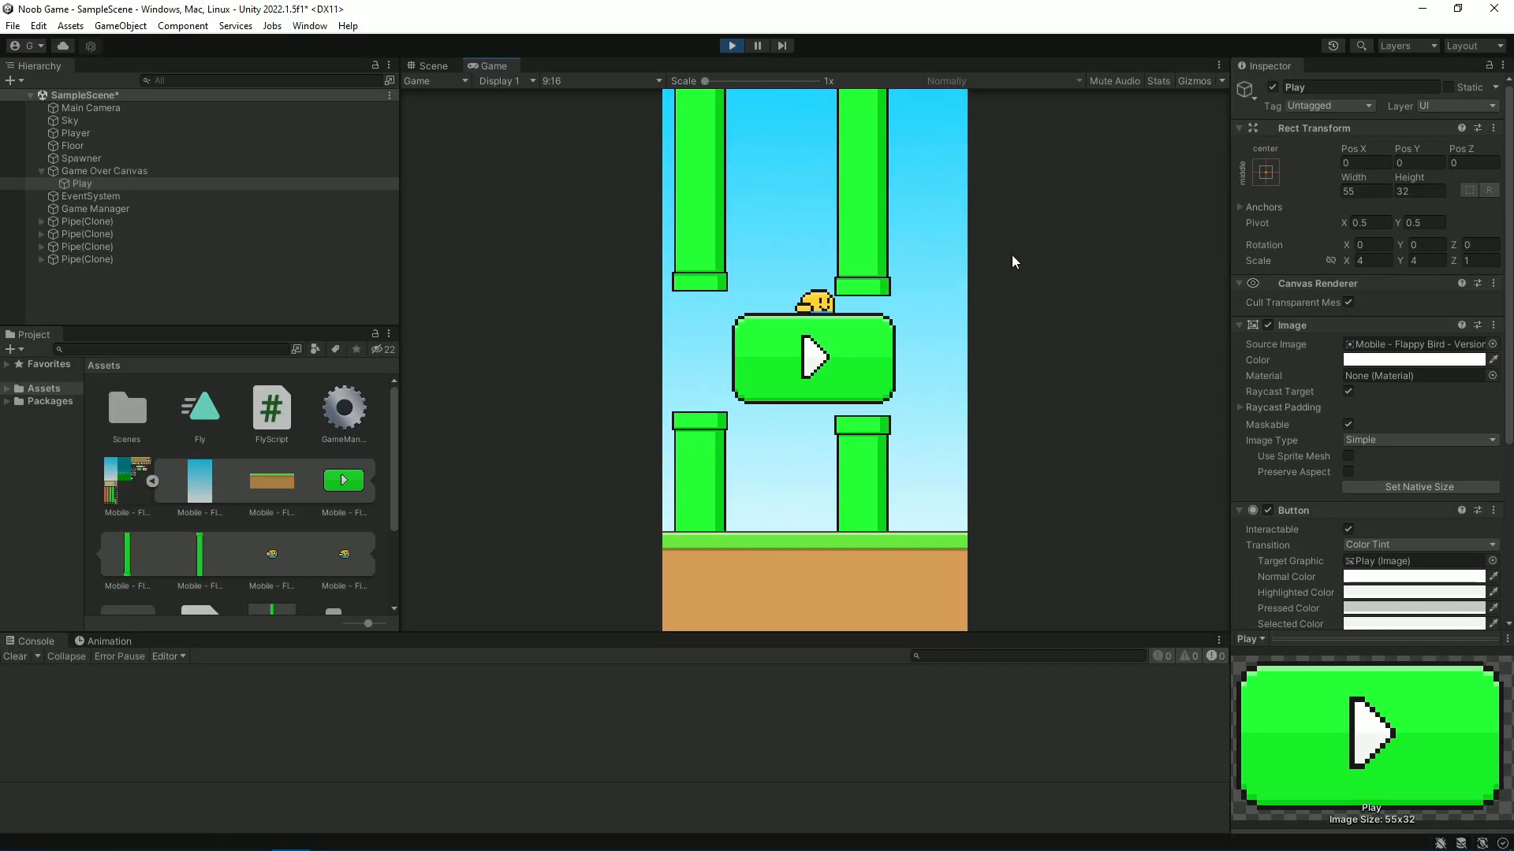
Step: Play the game and flap the bird between the moving pipes
{"action": "left_click", "coordinate": [814, 358]}
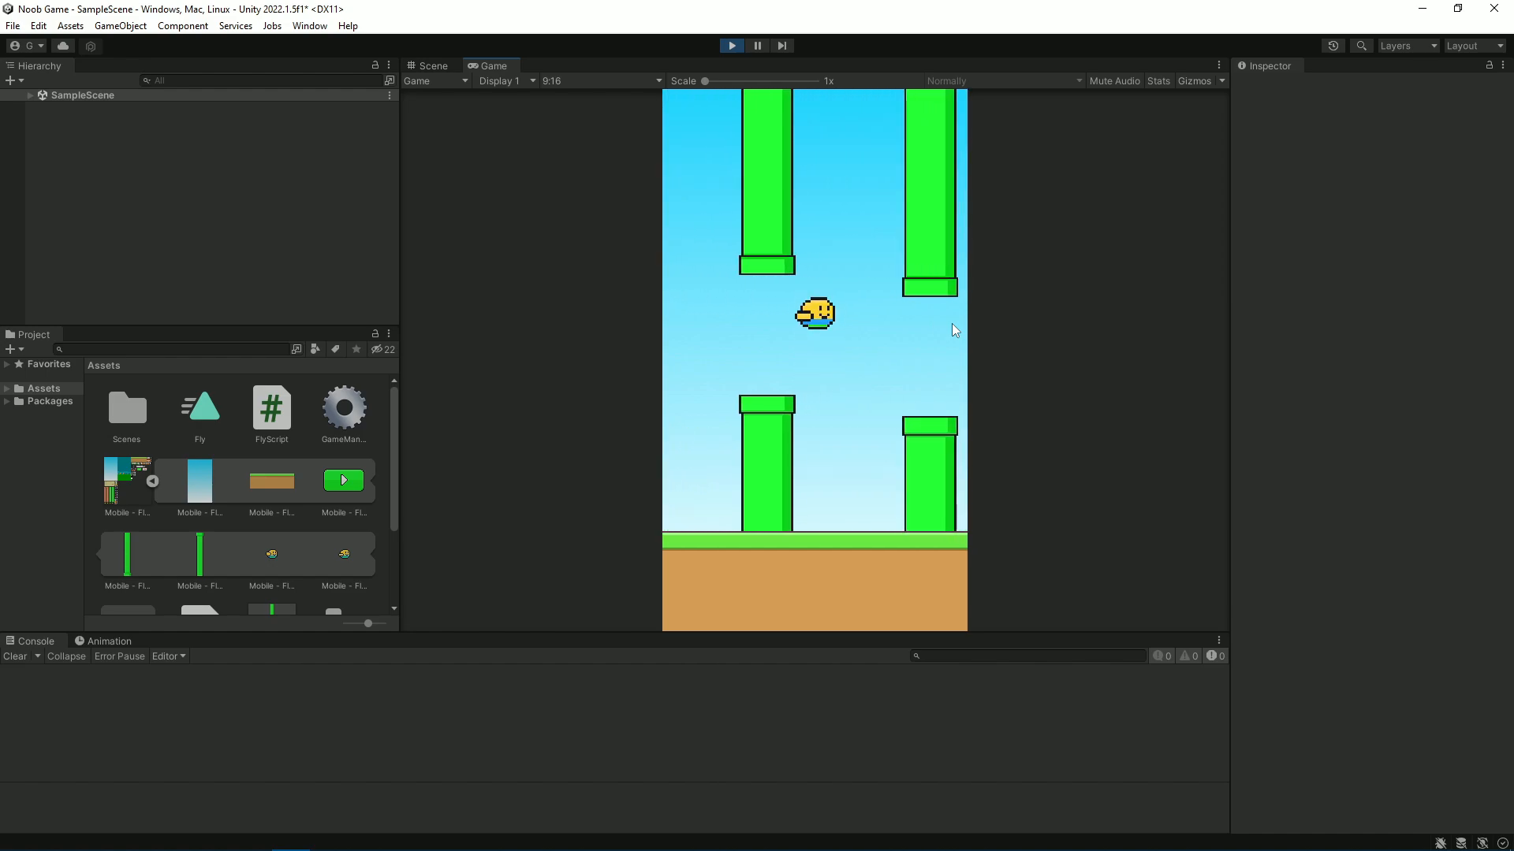
{"action": "left_click", "coordinate": [730, 46]}
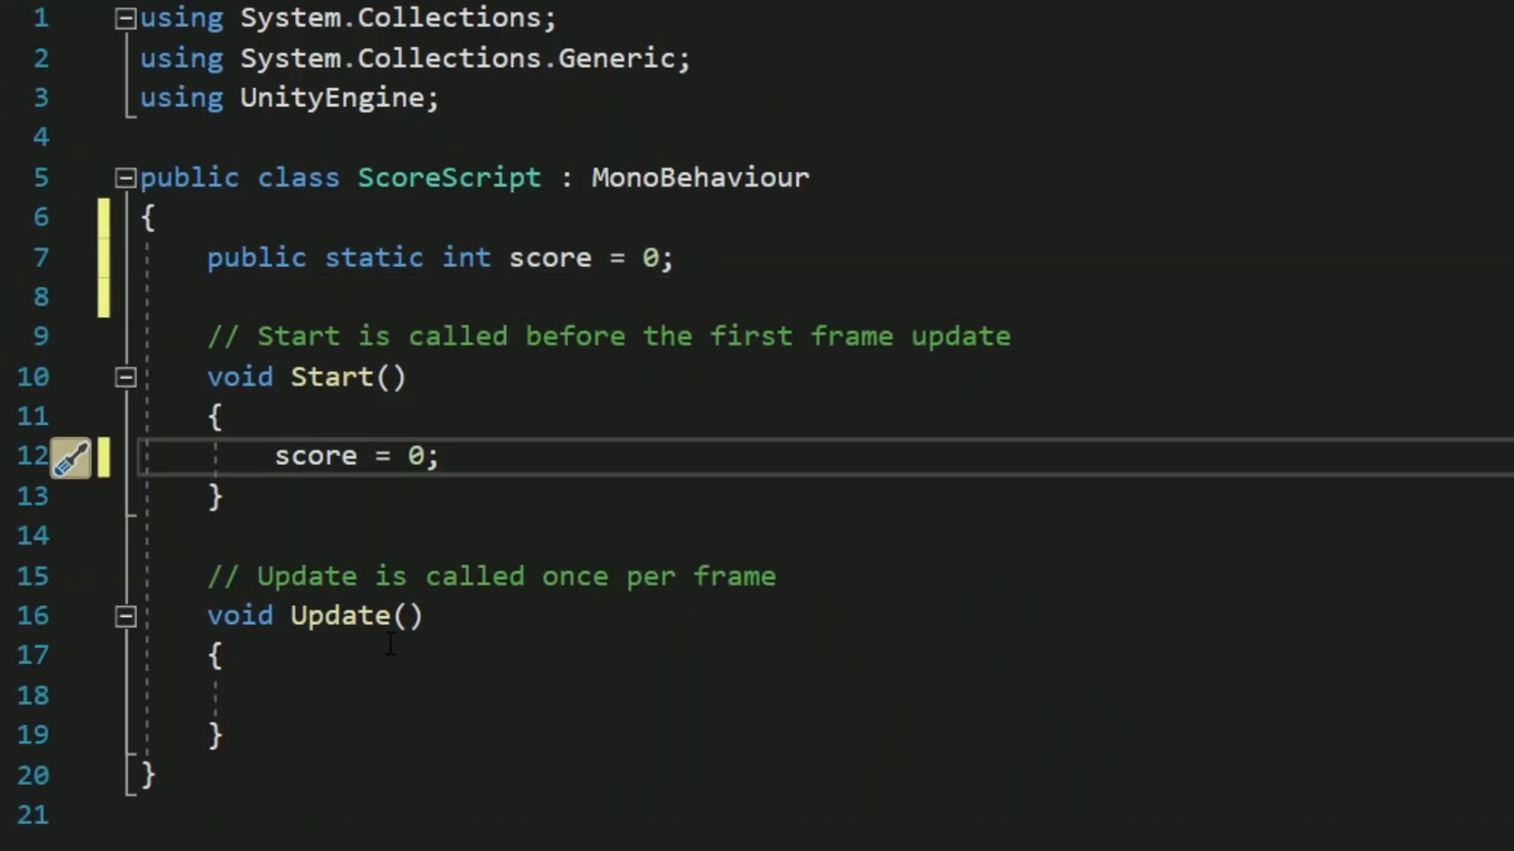
Step: Set the UI Text to score.ToString() each frame, then flap through a pipe gap
{"action": "type", "text": "GetComponent<UnityEngine.UI.Text>().text ="}
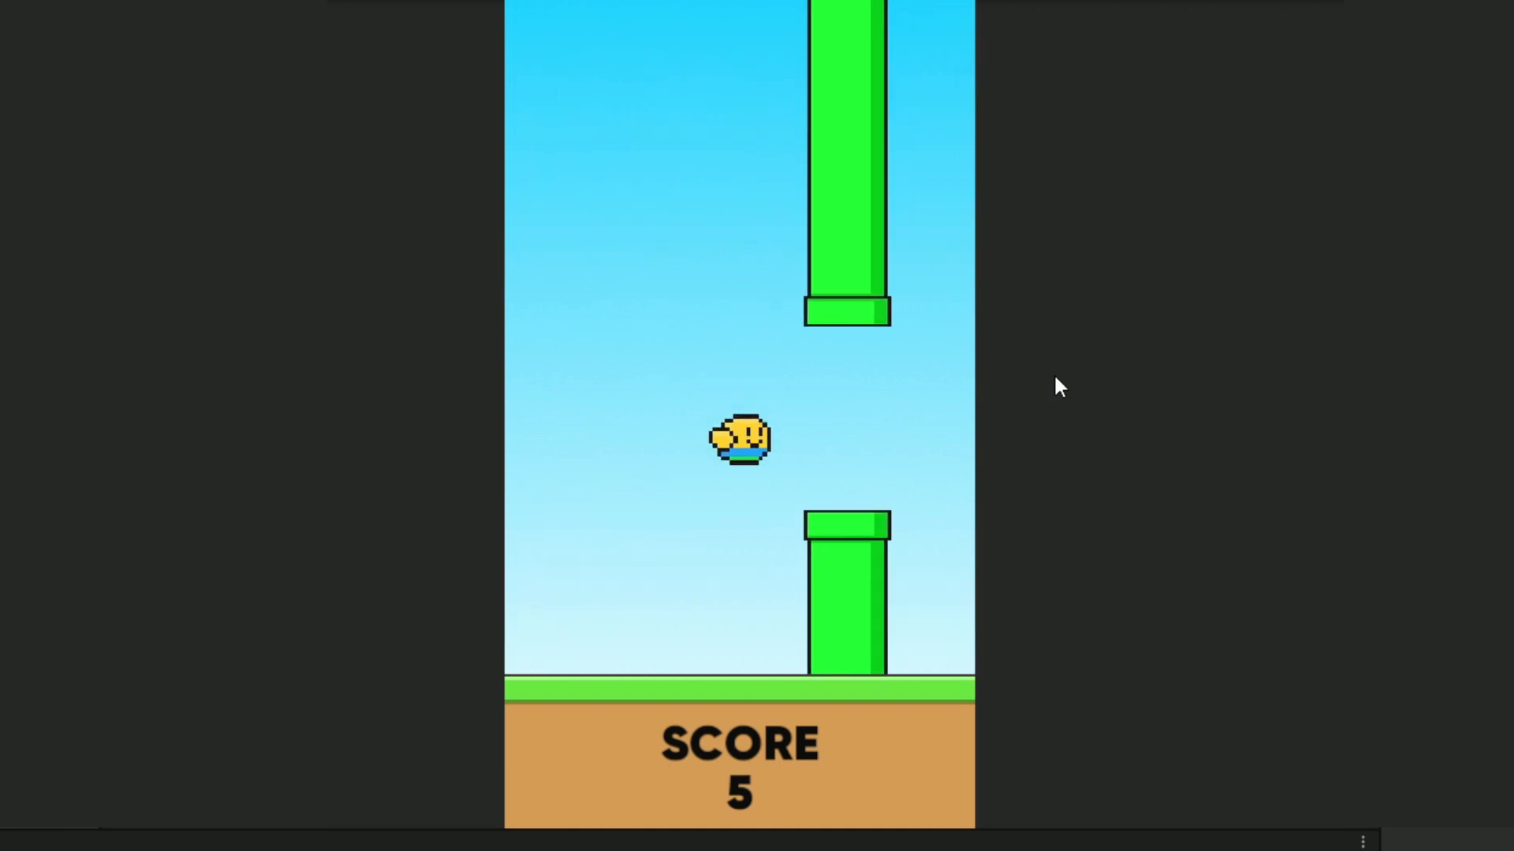
{"action": "left_click", "coordinate": [739, 434]}
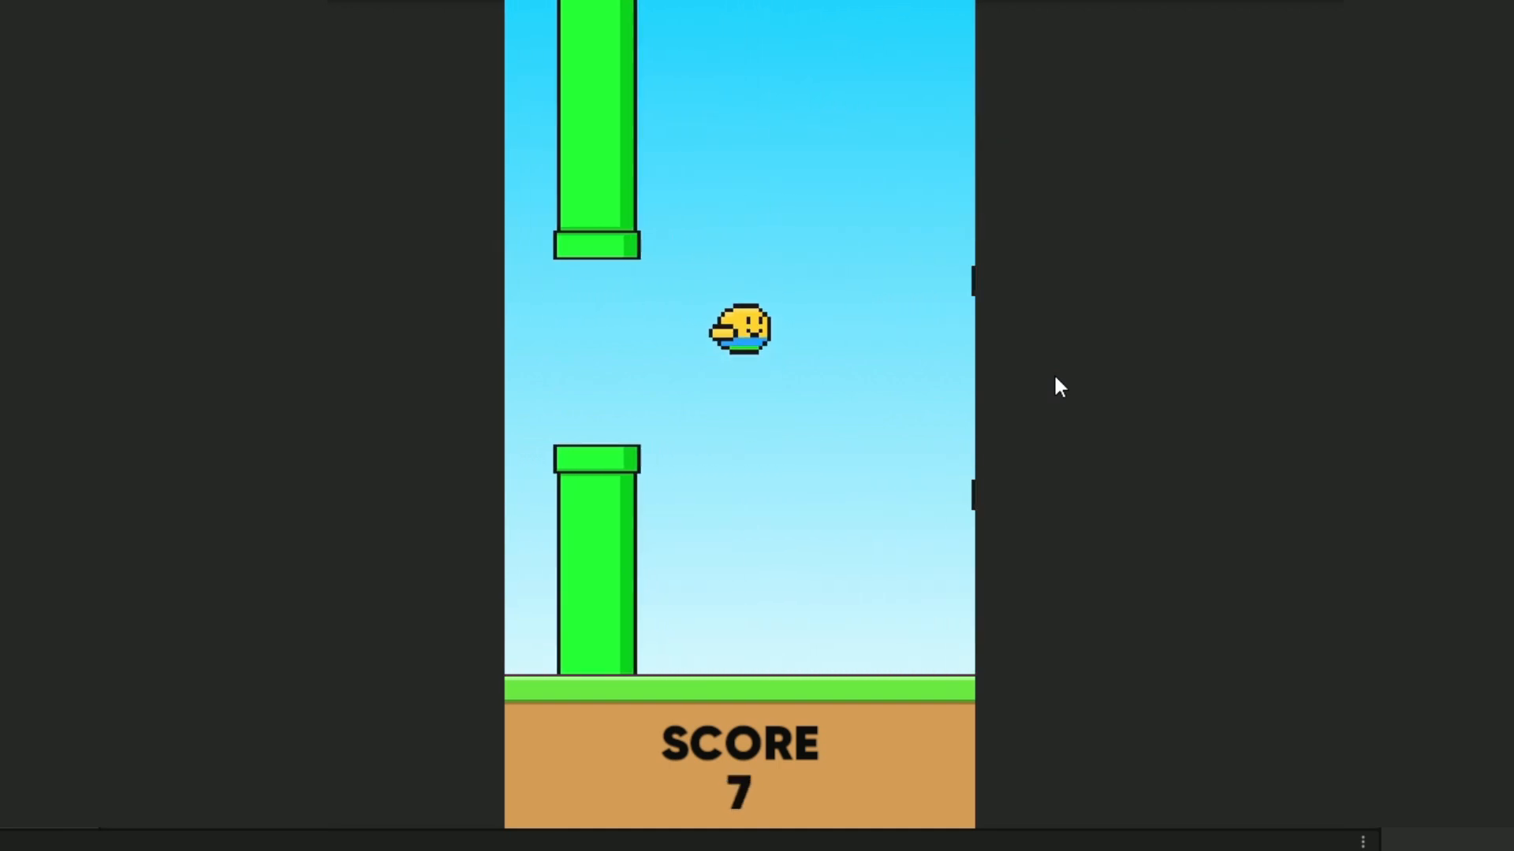